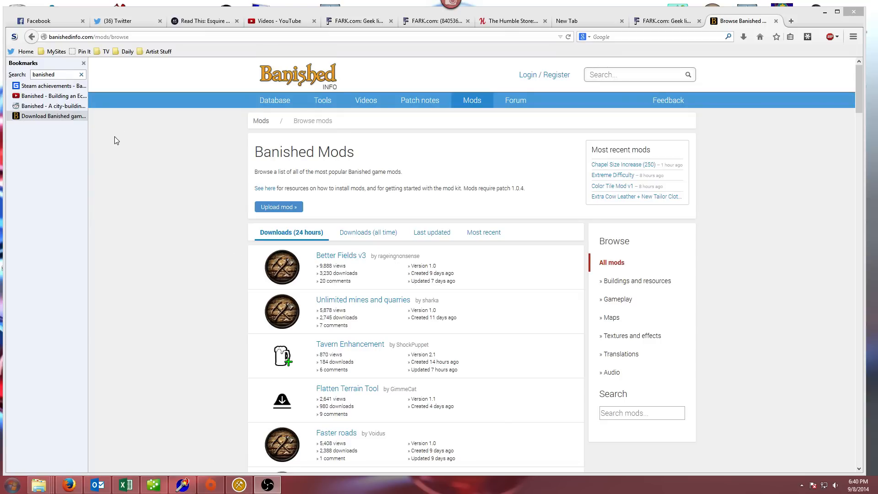
pyautogui.moveTo(51, 40)
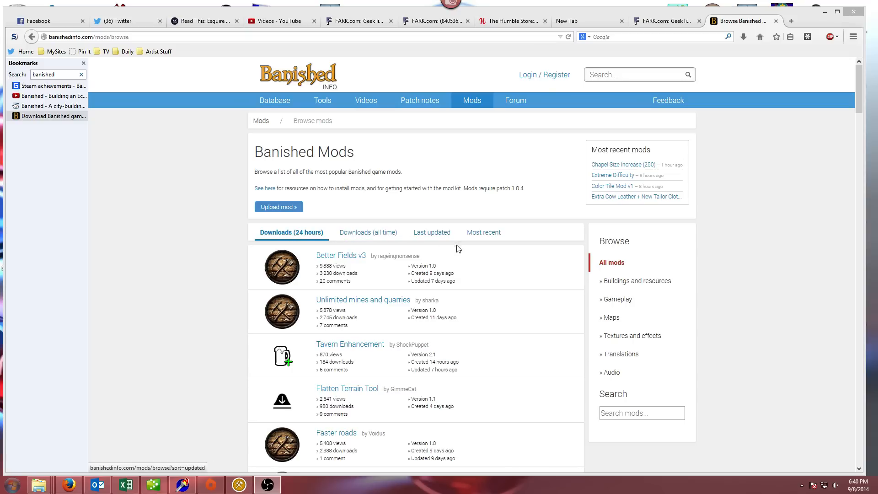
# Browse the mod list sorted by all-time downloads, then by last-day downloads
pyautogui.click(367, 231)
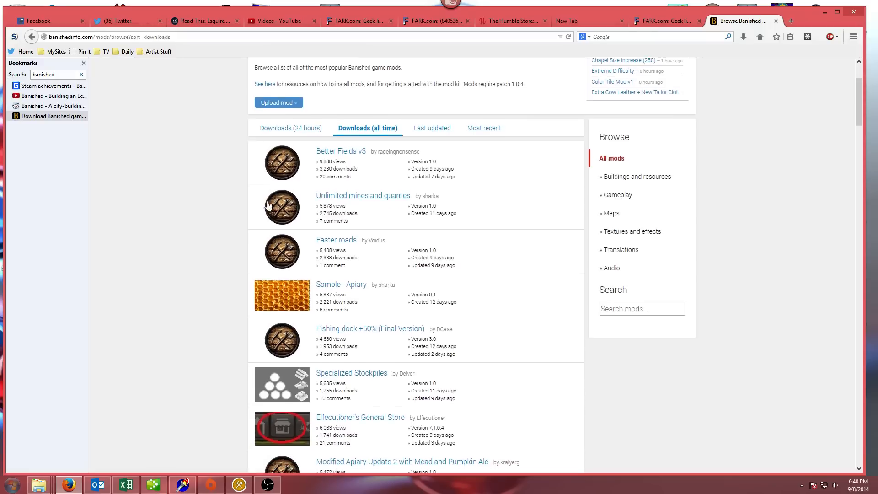
pyautogui.scroll(-3)
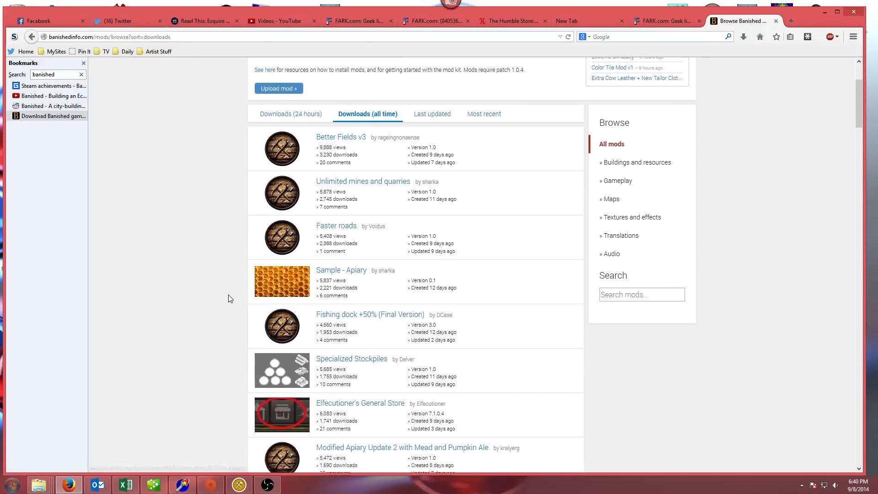
pyautogui.scroll(-3)
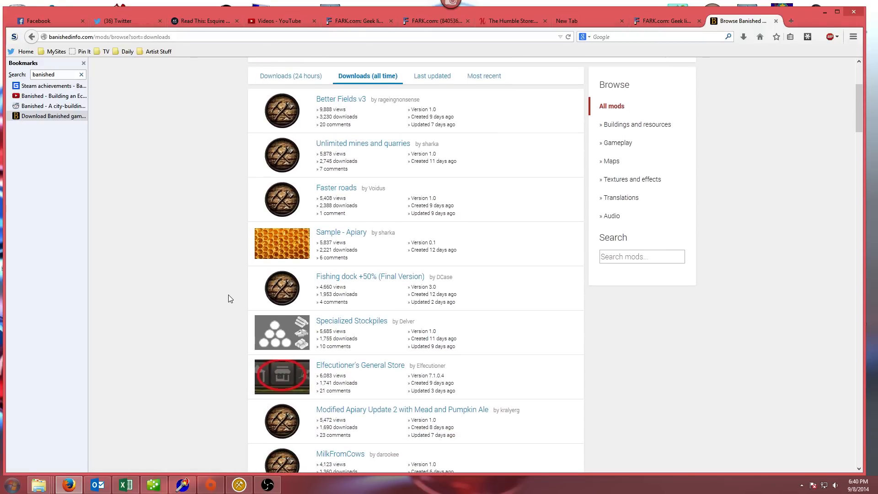
pyautogui.scroll(-3)
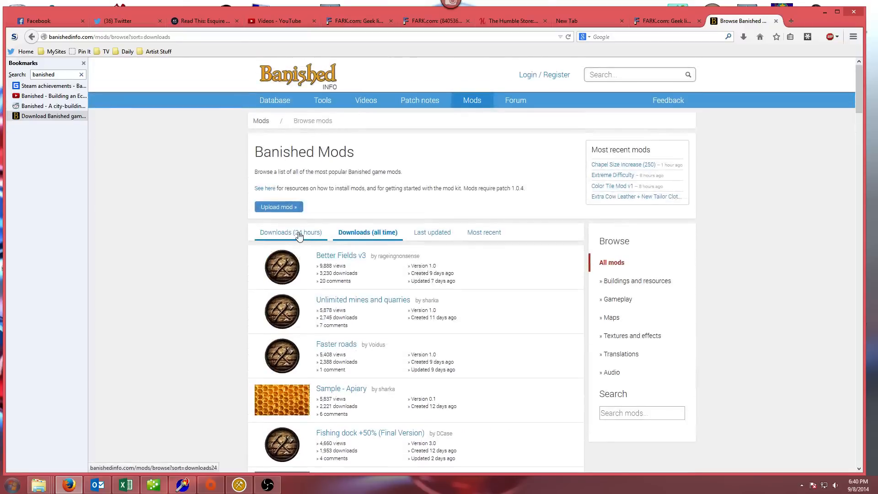
pyautogui.click(290, 232)
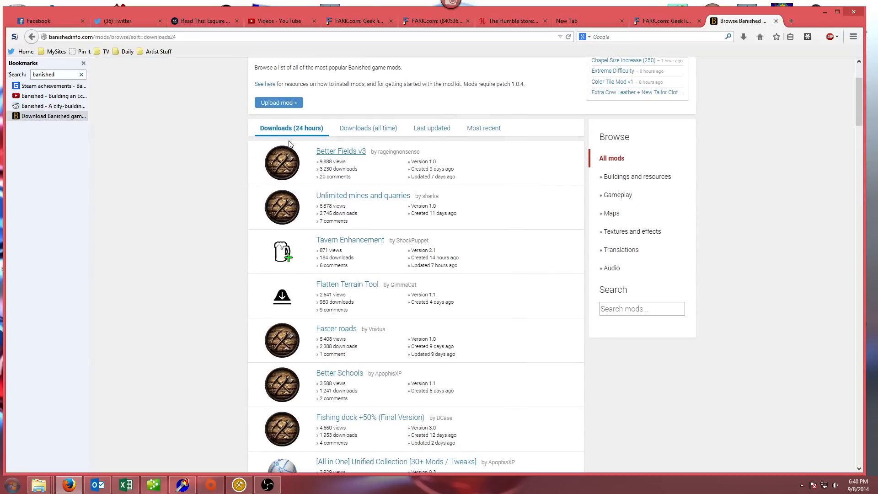
pyautogui.moveTo(346, 284)
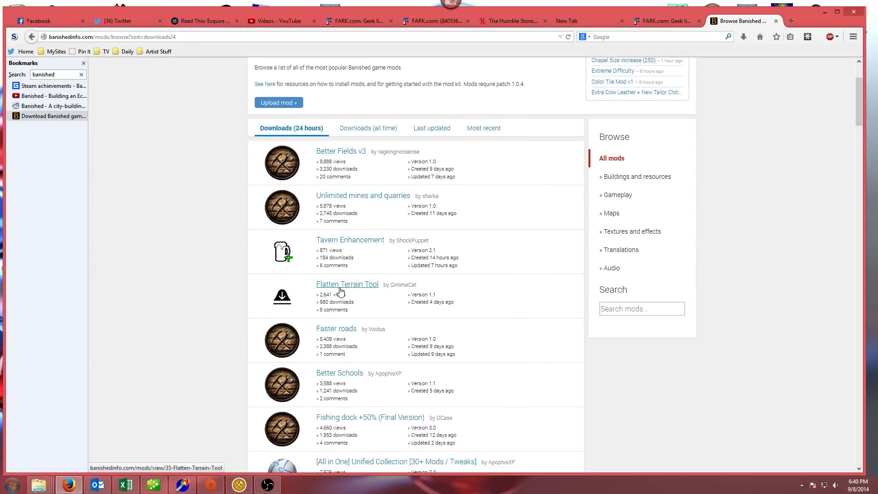
# Open the Flatten Terrain Tool page and save its flatten.pkm download
pyautogui.click(346, 284)
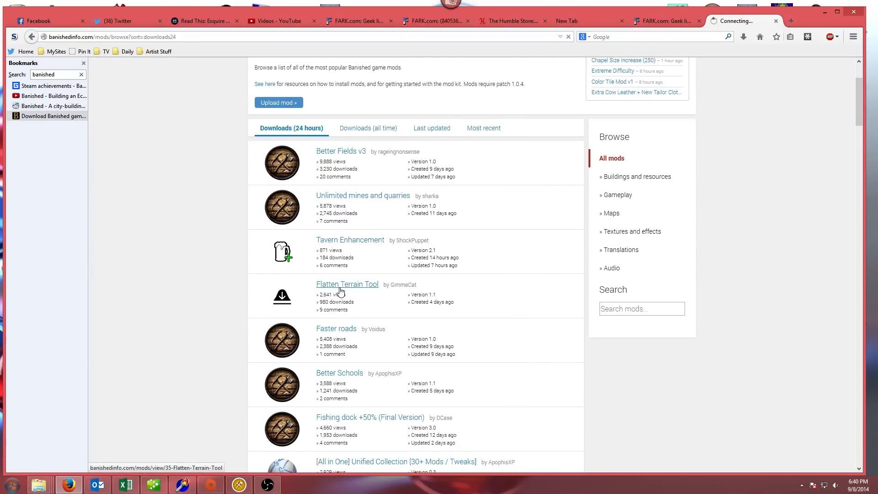
pyautogui.click(347, 284)
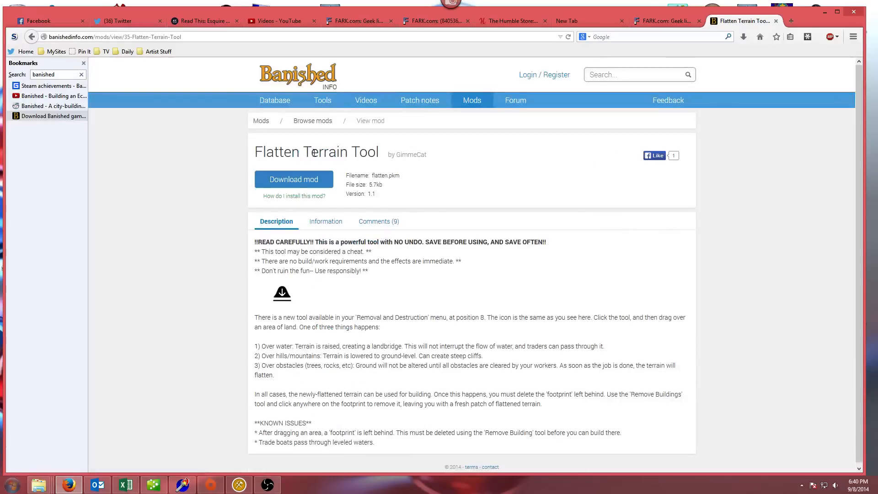
pyautogui.moveTo(485, 193)
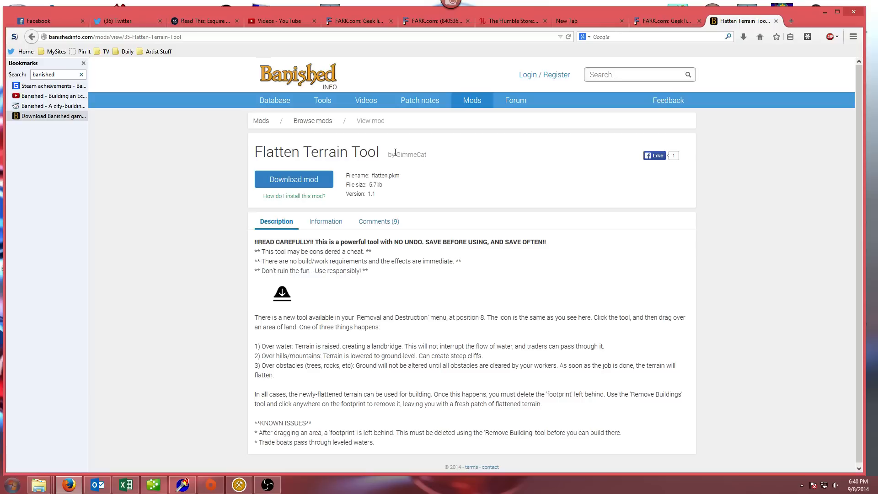
pyautogui.click(293, 179)
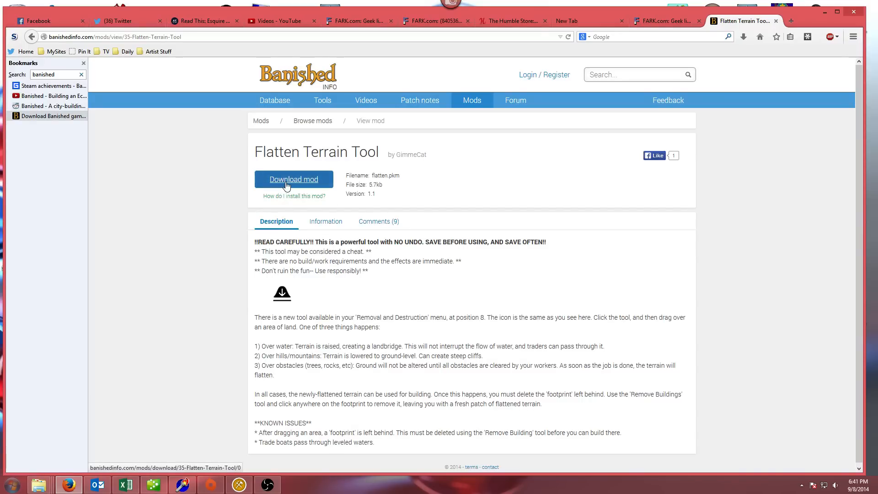
pyautogui.click(293, 179)
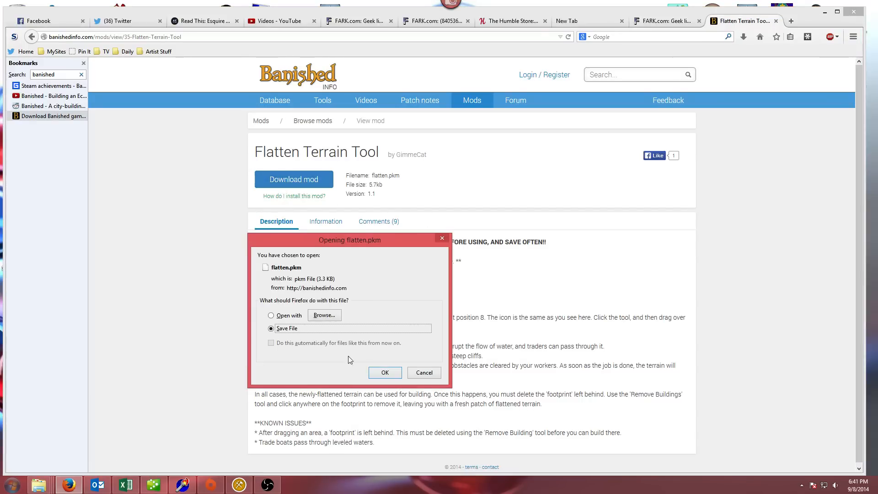
pyautogui.click(384, 372)
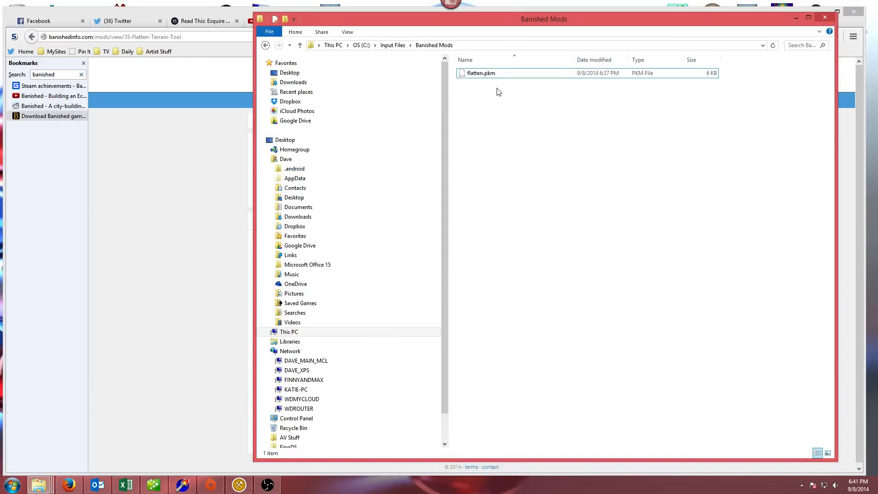
# Select flatten.pkm in the Banished Mods folder and cut it
pyautogui.click(480, 73)
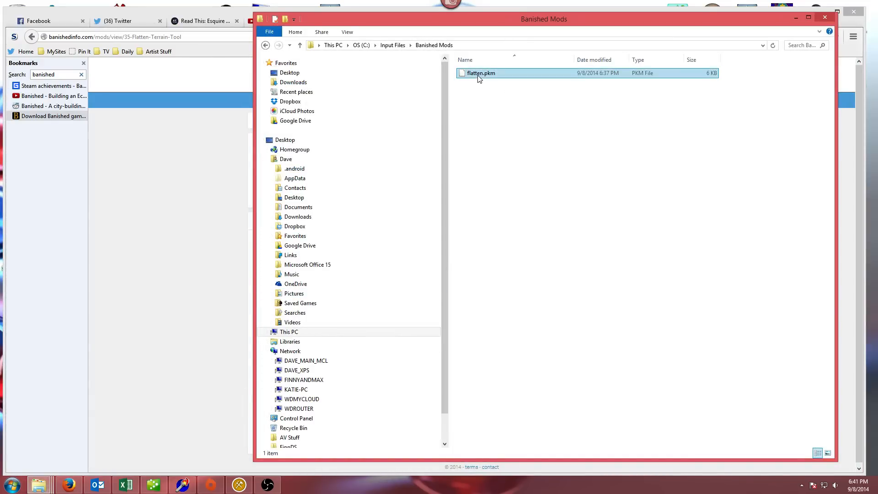
pyautogui.click(480, 72)
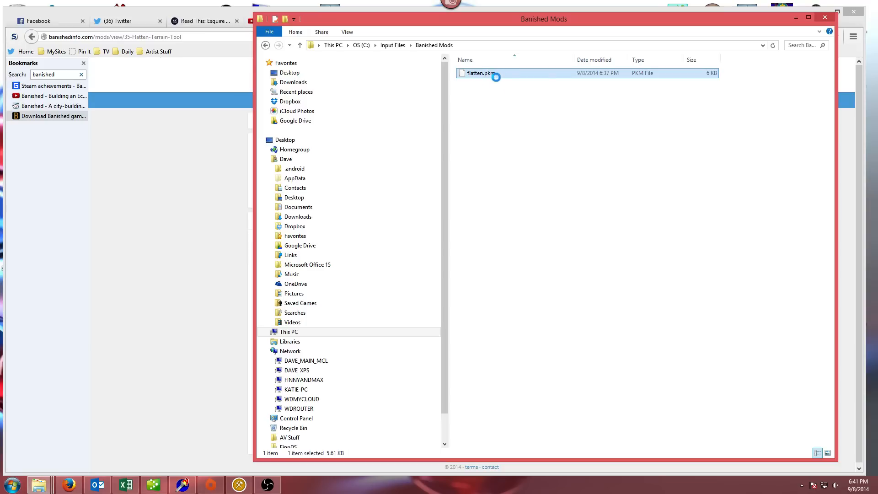
pyautogui.doubleClick(481, 72)
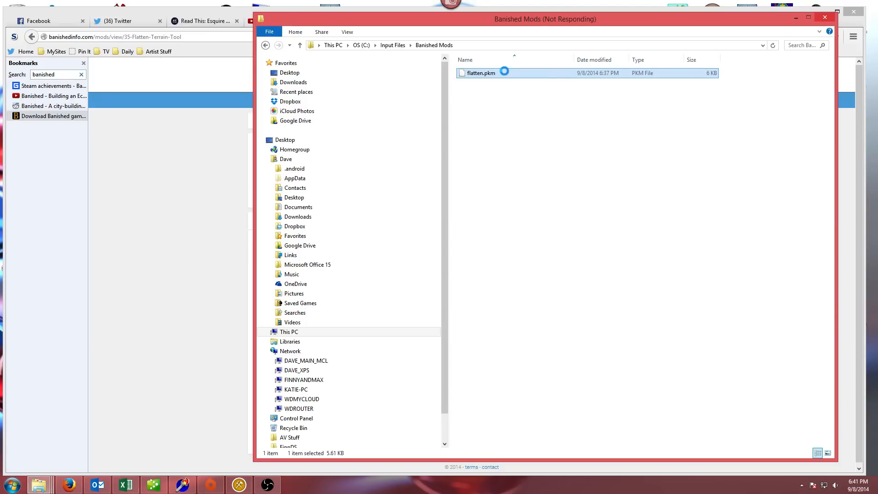
pyautogui.rightClick(479, 73)
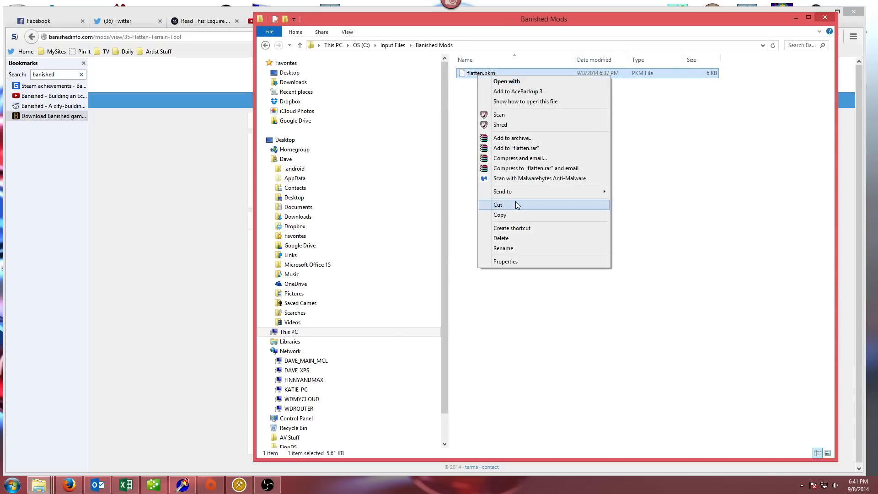
pyautogui.click(497, 204)
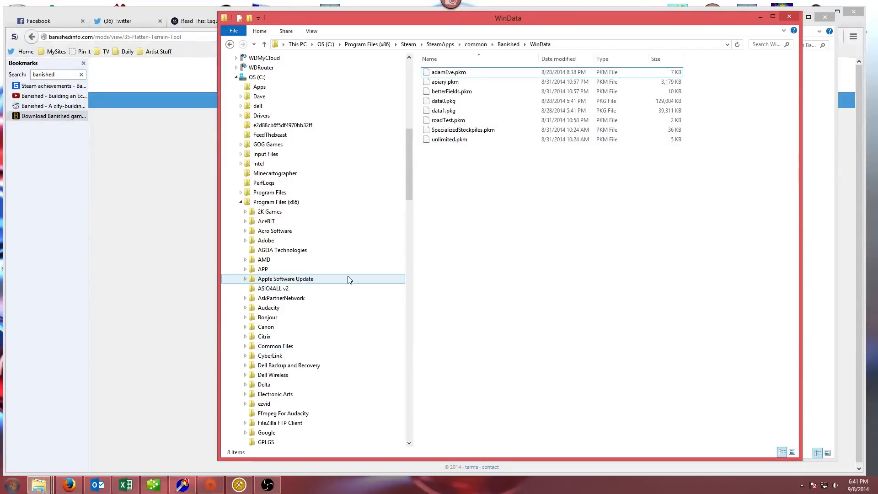
# Browse the File Explorer navigation pane to find the games folders
pyautogui.click(257, 77)
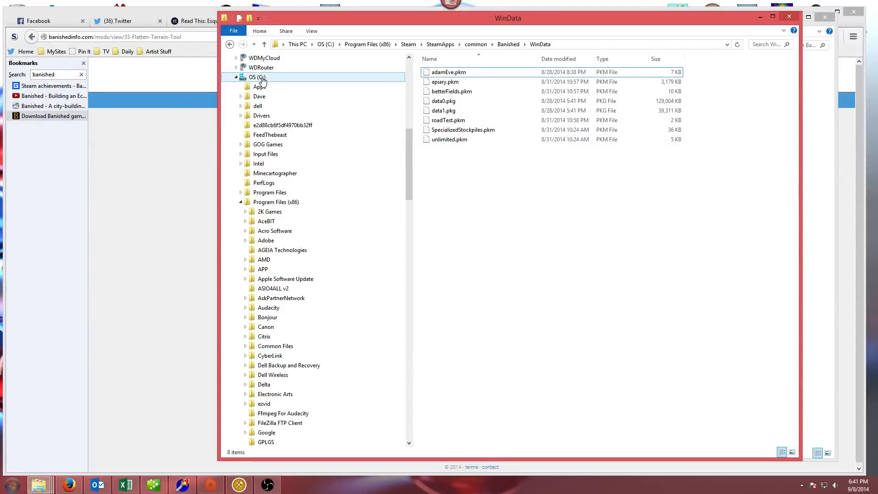
pyautogui.click(275, 202)
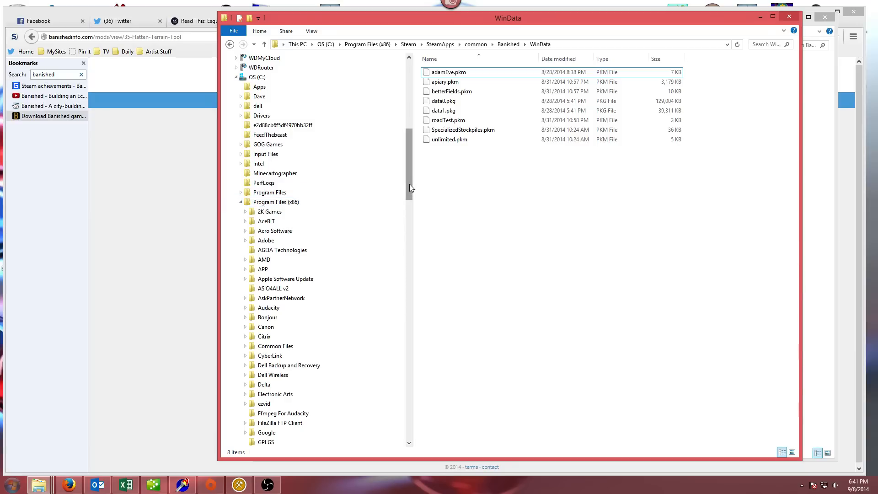
pyautogui.scroll(-3)
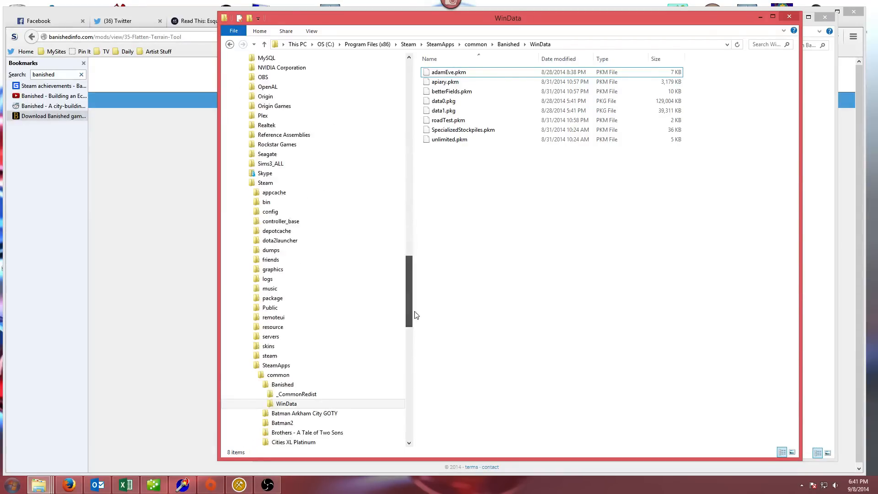
pyautogui.click(265, 192)
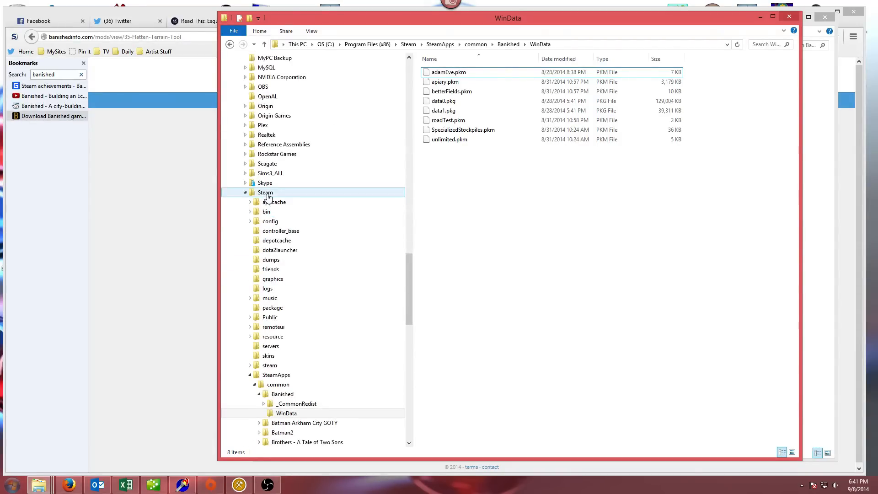
pyautogui.click(275, 375)
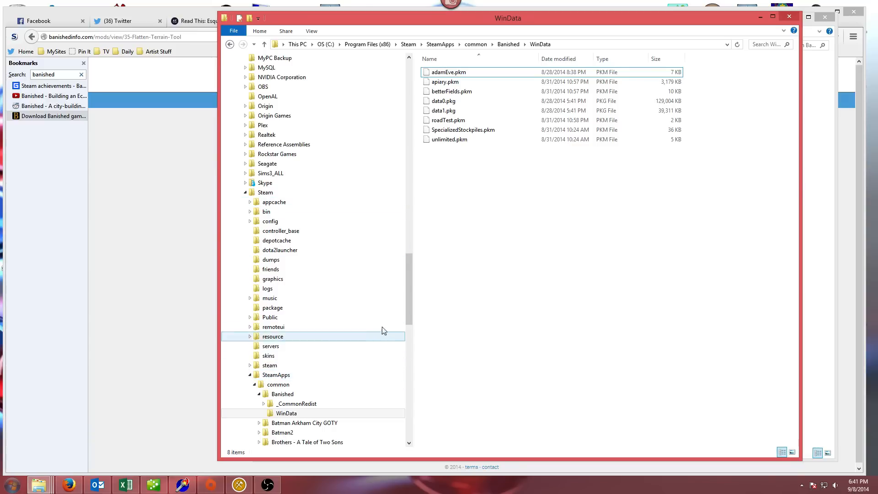
pyautogui.scroll(-3)
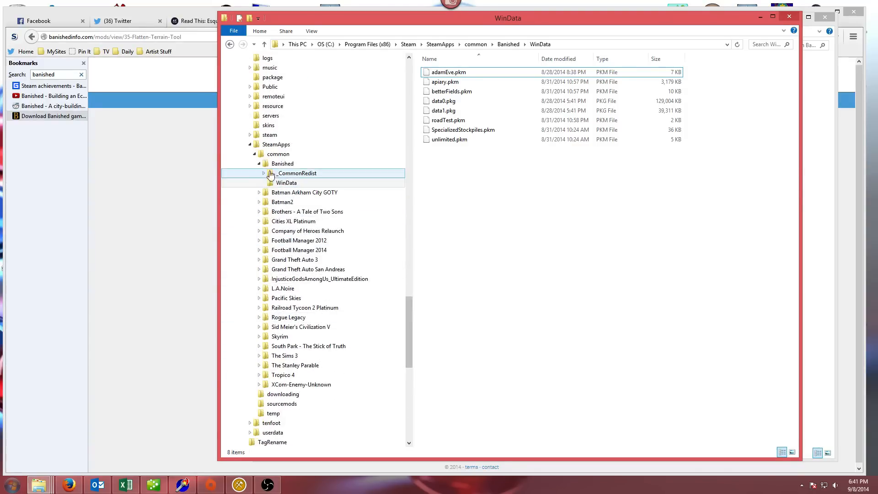
# Go to common > Banished > WinData and select a mod file there
pyautogui.click(277, 154)
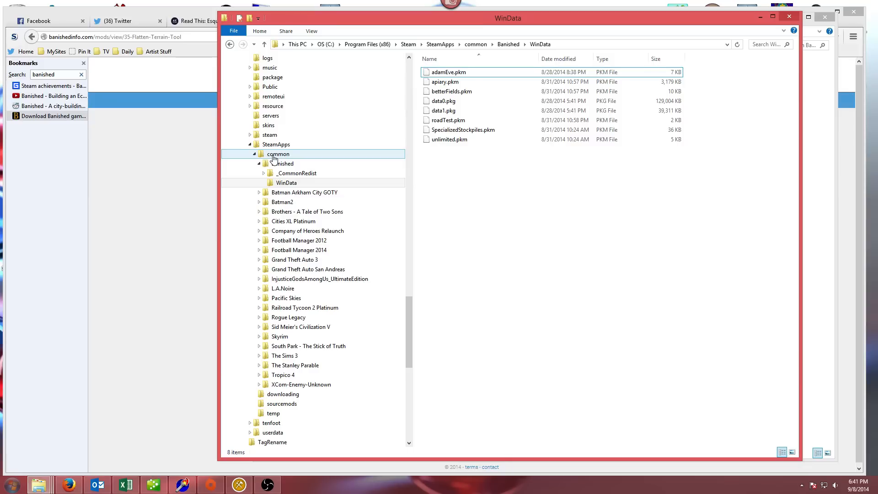
pyautogui.click(282, 162)
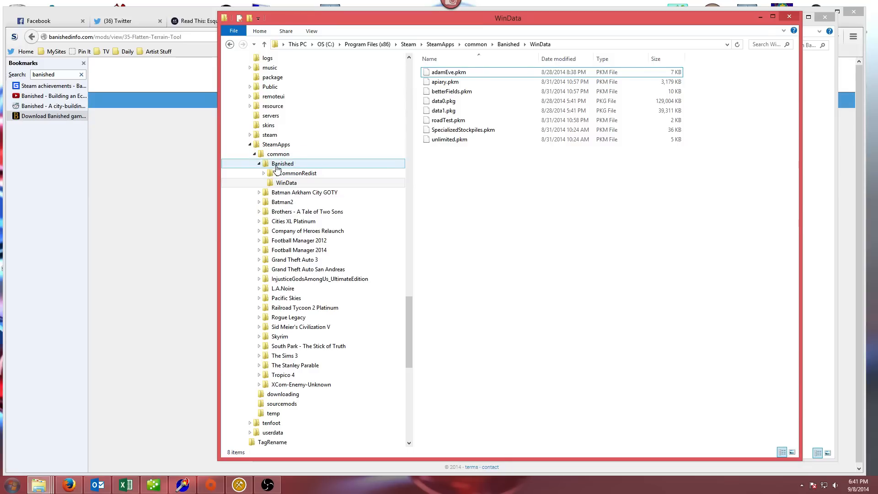
pyautogui.click(296, 173)
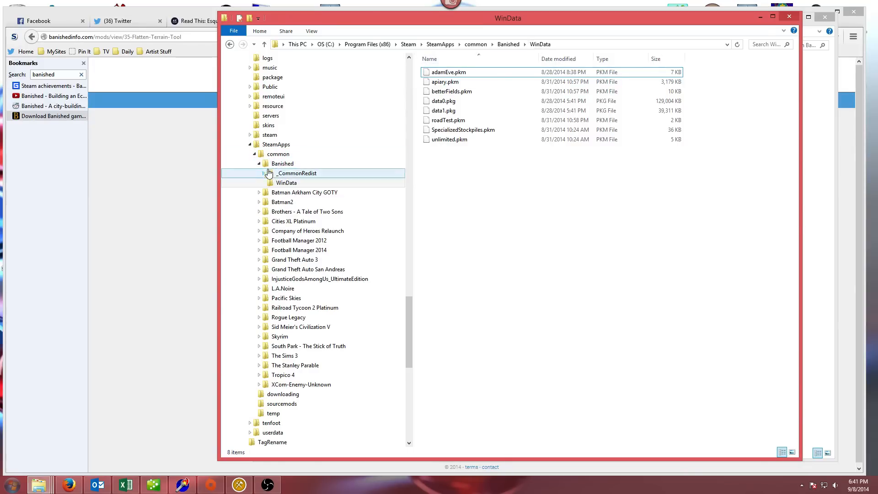
pyautogui.click(282, 163)
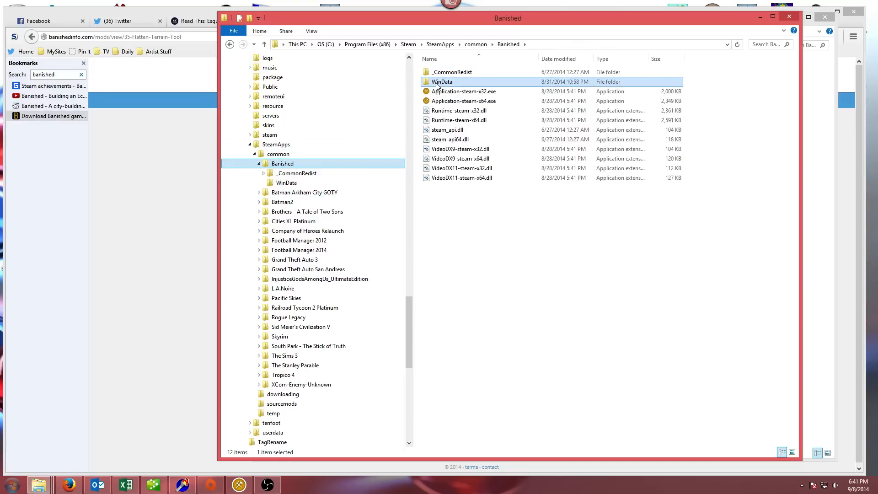
pyautogui.doubleClick(442, 82)
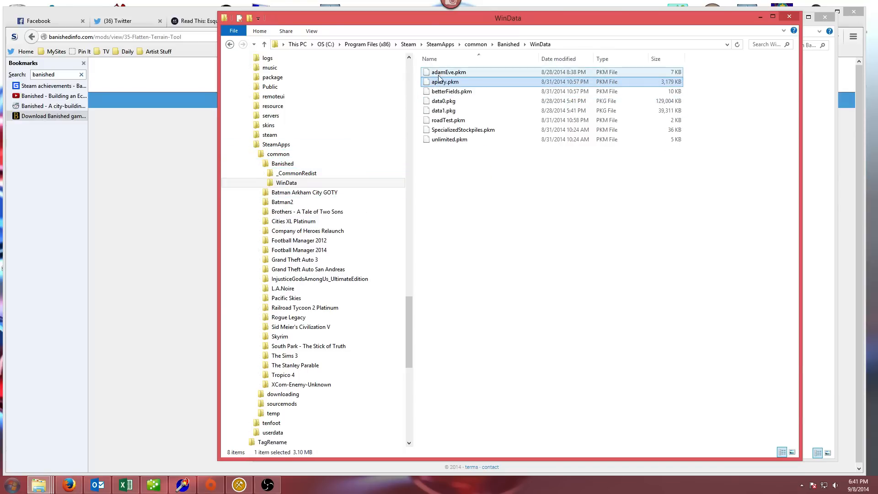
pyautogui.click(444, 81)
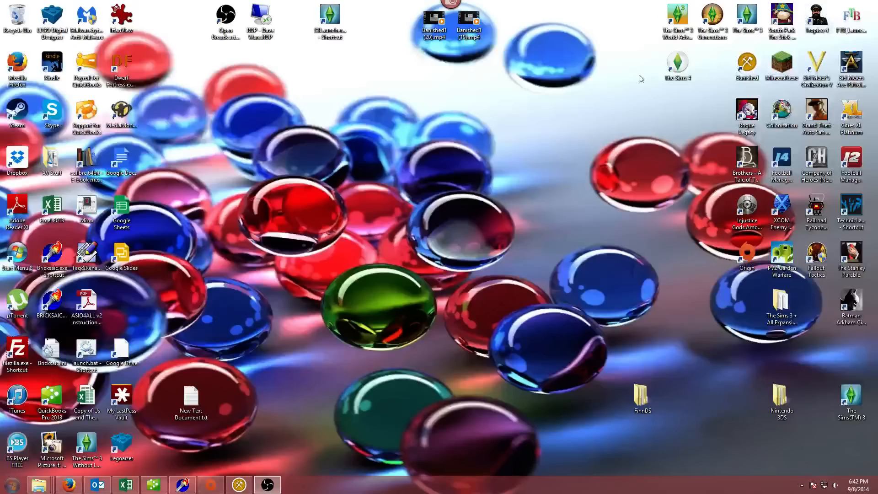
# View the Banished desktop shortcut's Properties to check its Steam link
pyautogui.rightClick(746, 65)
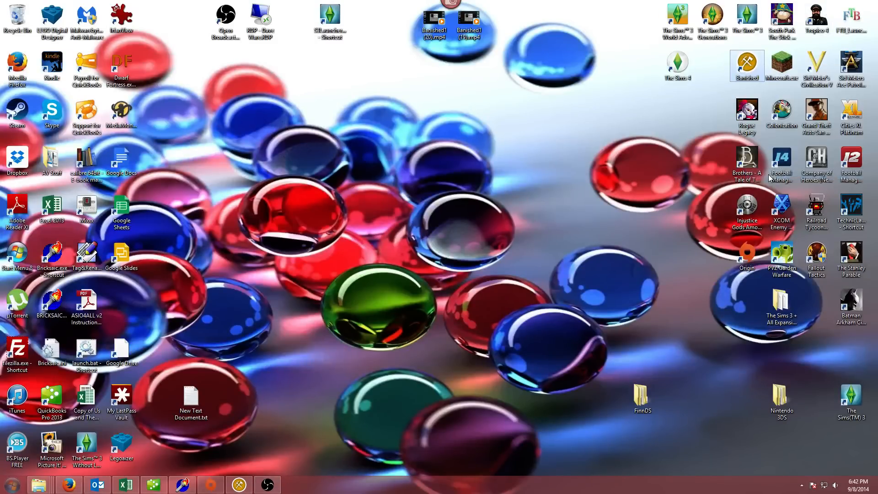
pyautogui.click(746, 65)
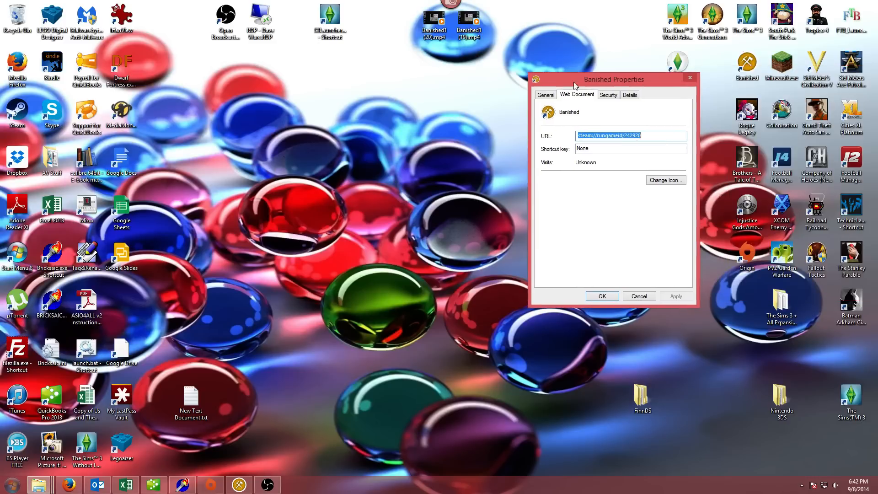
pyautogui.click(546, 95)
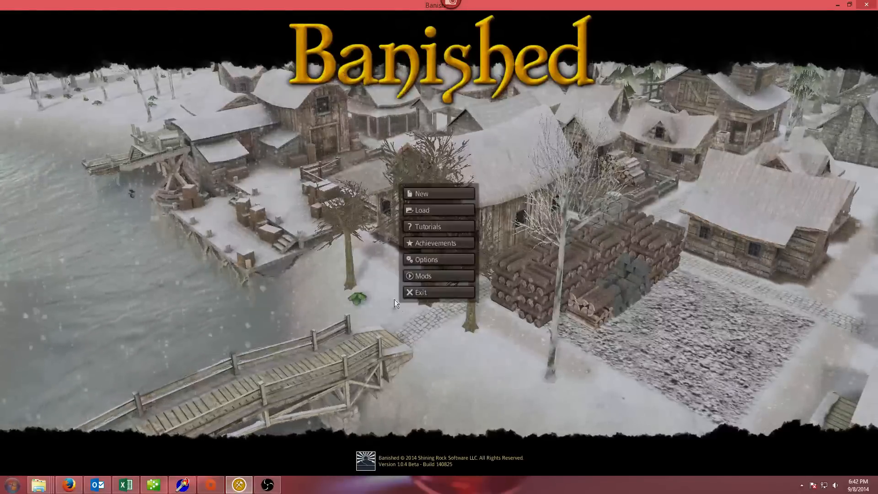
pyautogui.moveTo(422, 275)
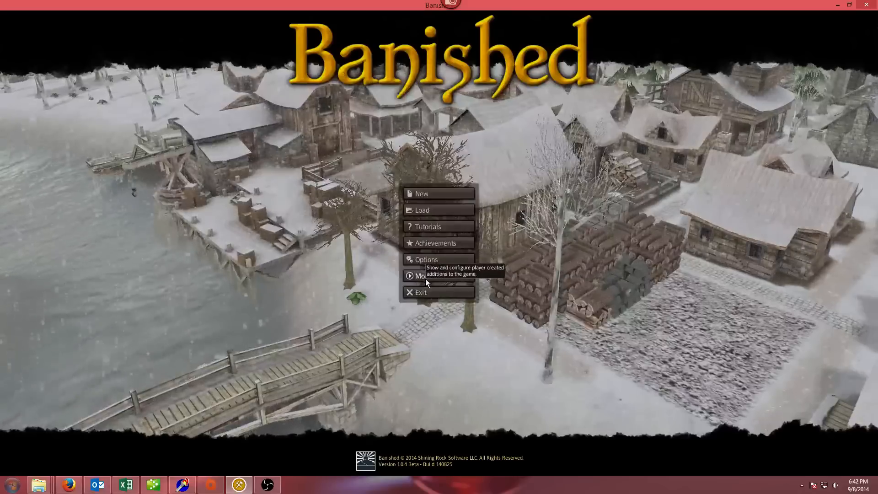
pyautogui.click(421, 276)
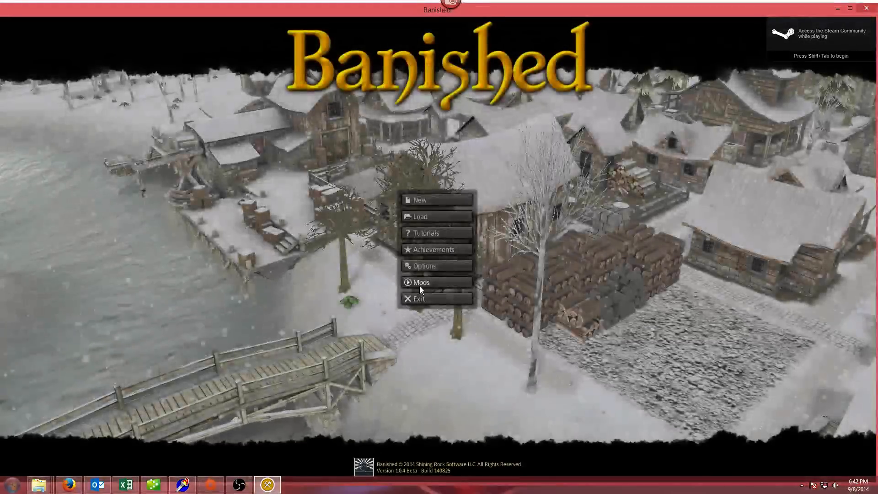
pyautogui.click(421, 281)
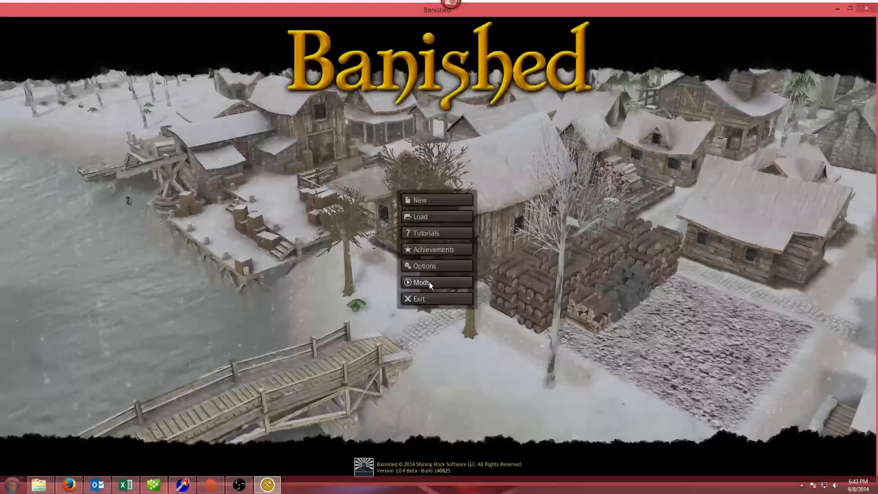
# Enable Flatten Terrain Tool in the Mods list, confirm, and apply changes with a reload
pyautogui.click(421, 283)
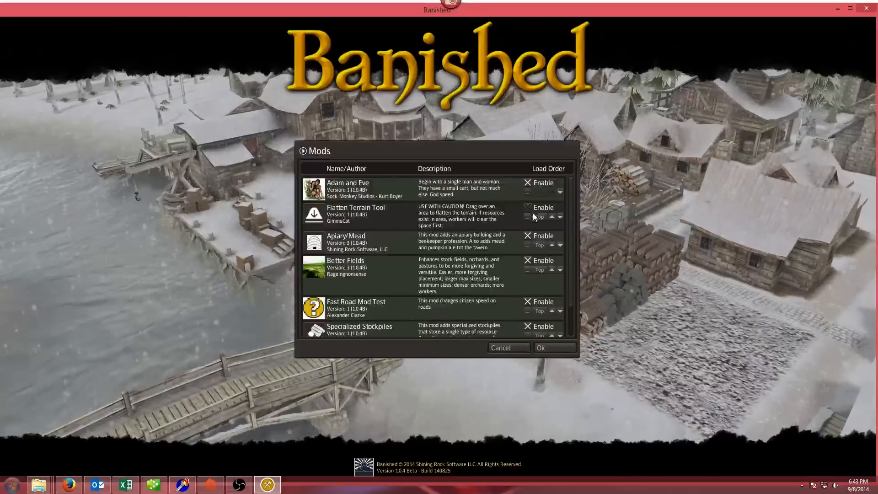
pyautogui.moveTo(526, 210)
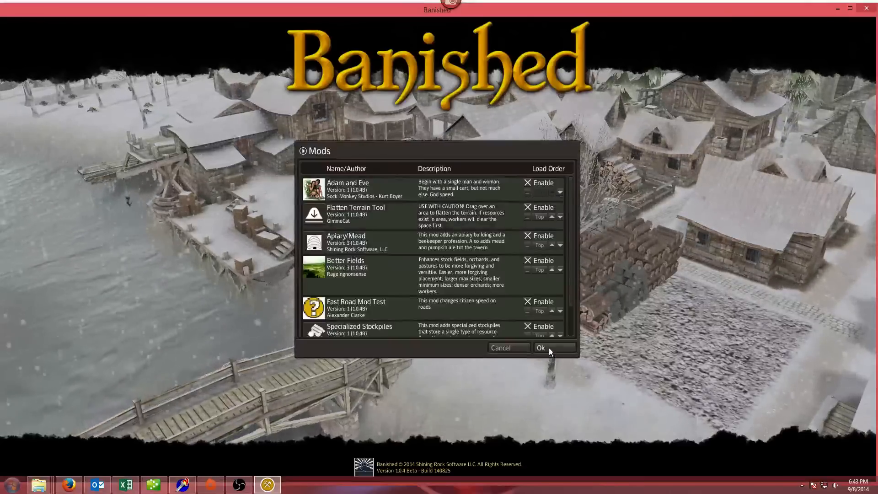
pyautogui.click(539, 347)
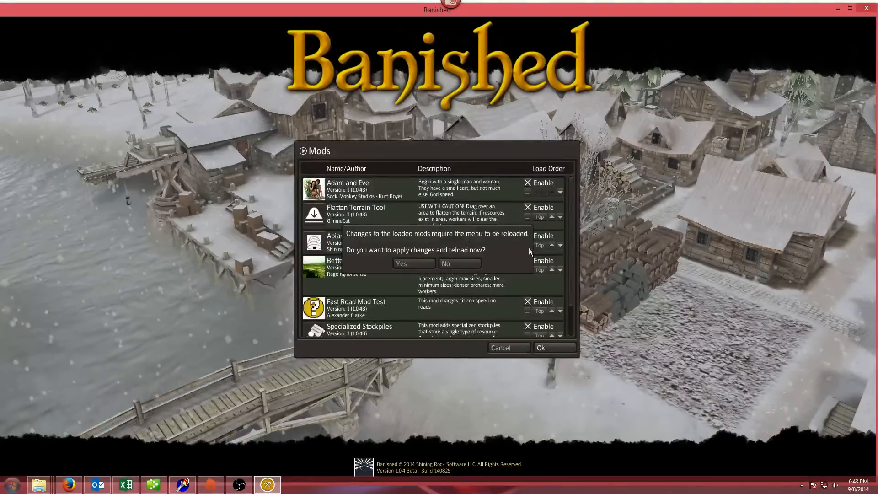
pyautogui.moveTo(401, 264)
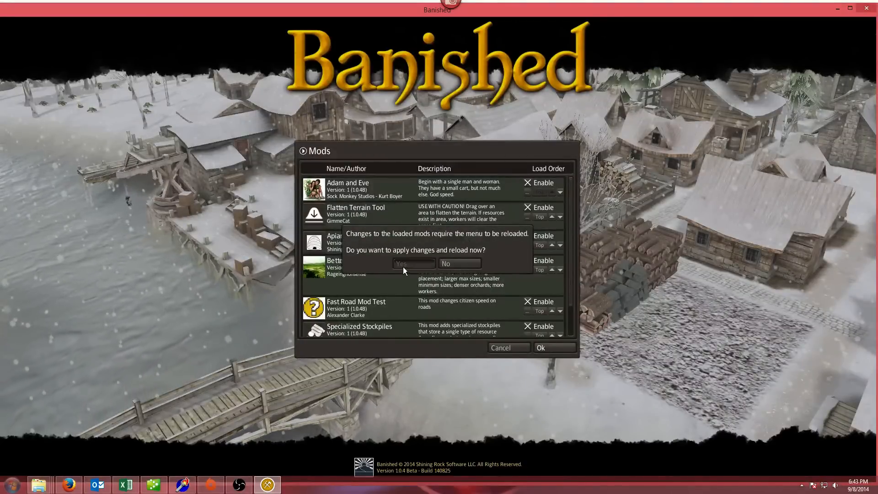
pyautogui.click(402, 264)
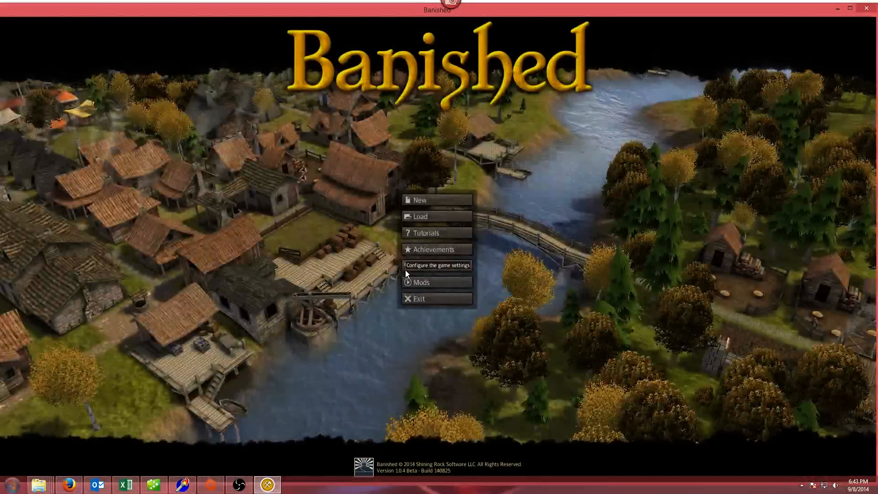
# Open the New game setup dialog from the Banished main menu
pyautogui.click(420, 282)
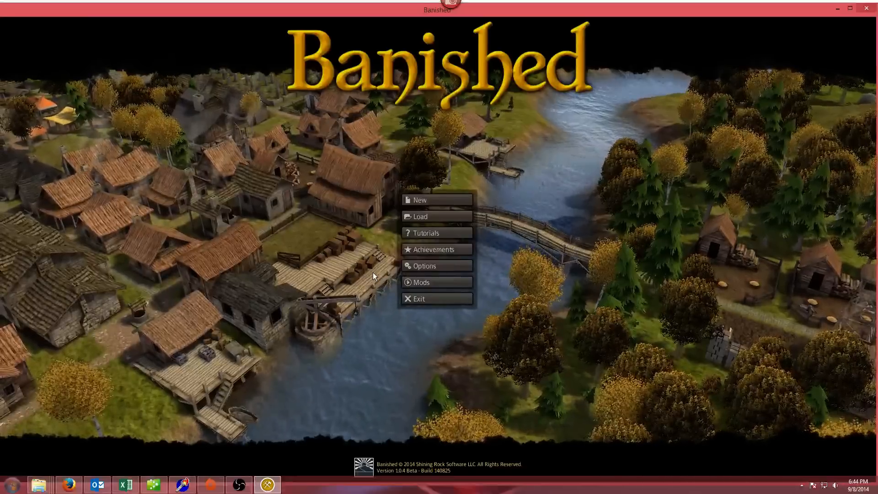
pyautogui.click(419, 200)
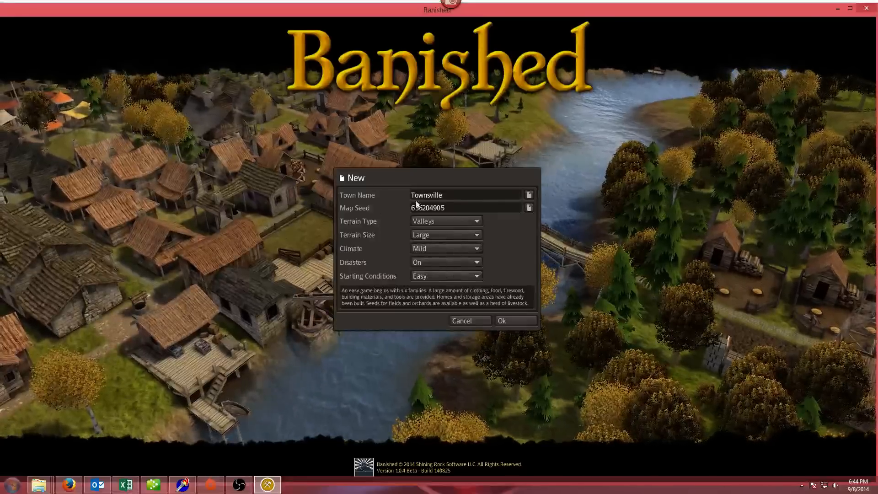
pyautogui.click(501, 320)
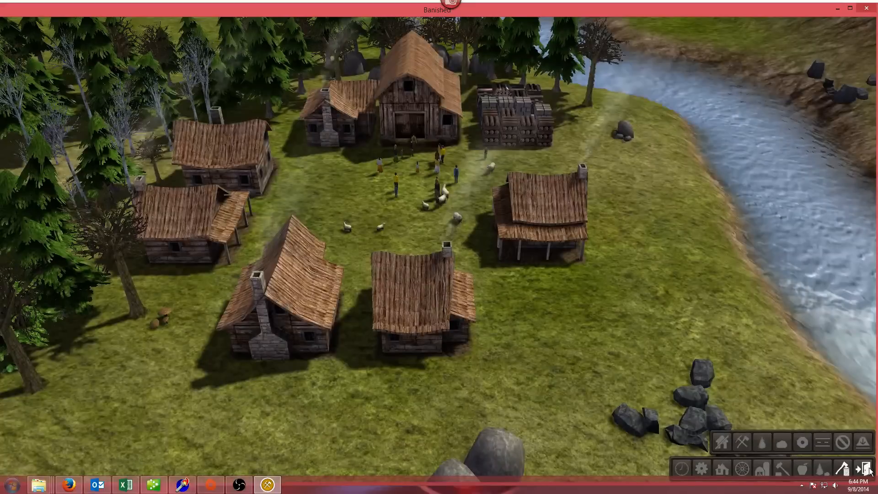
pyautogui.moveTo(865, 470)
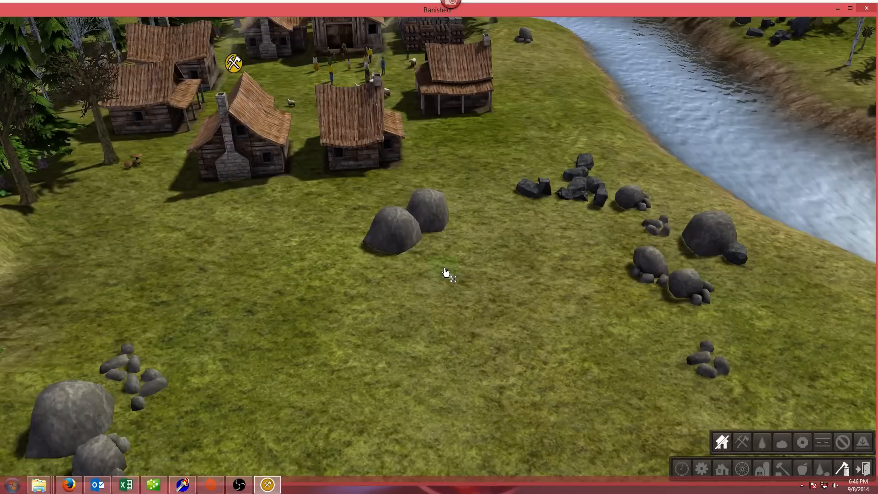
pyautogui.moveTo(519, 252)
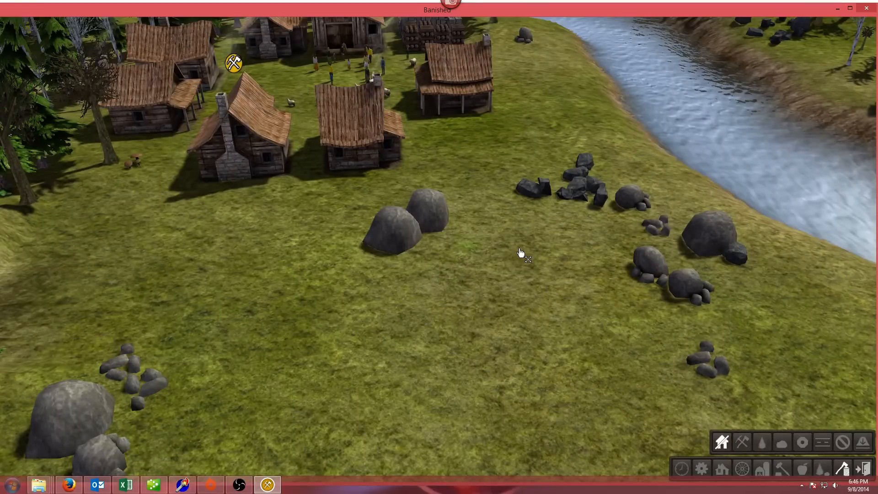
# Pause the game to show the in-game menu with resume, save, mods and quit
pyautogui.press('Escape')
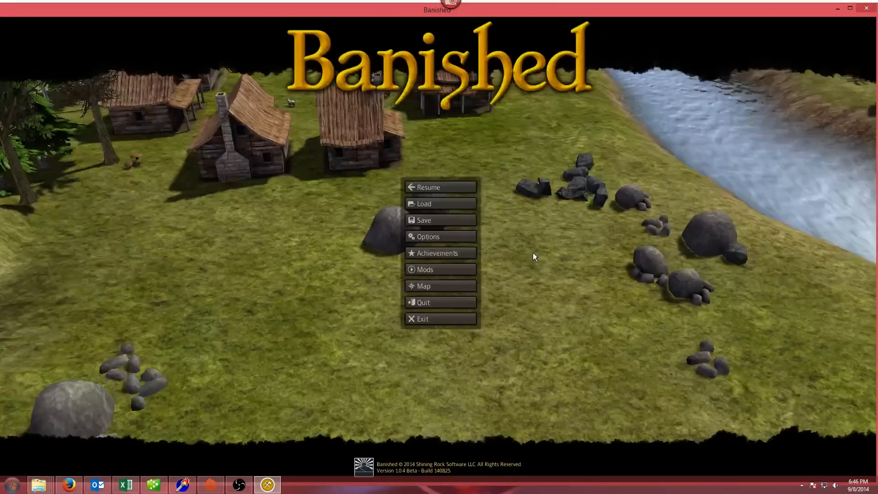
pyautogui.moveTo(578, 259)
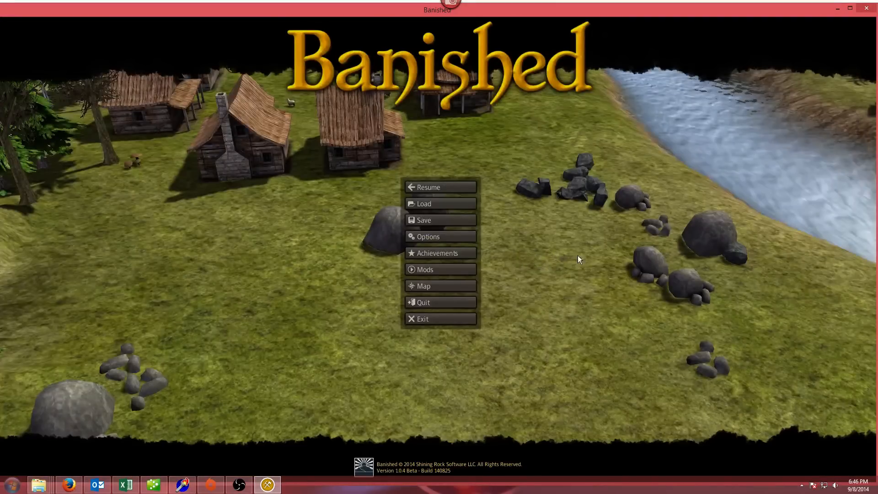